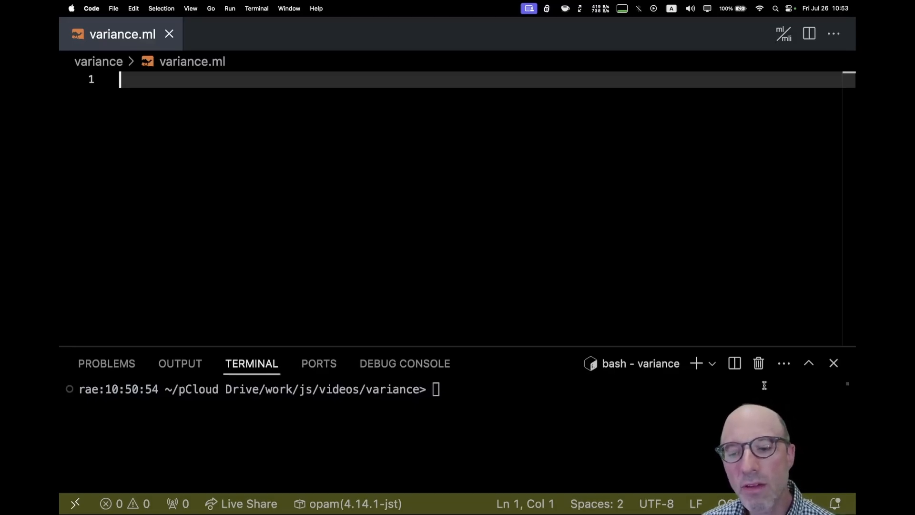
Type the definitions type foo = [ `Foo ] and type foo_bar = [ `Foo | `Bar ].
type("type")
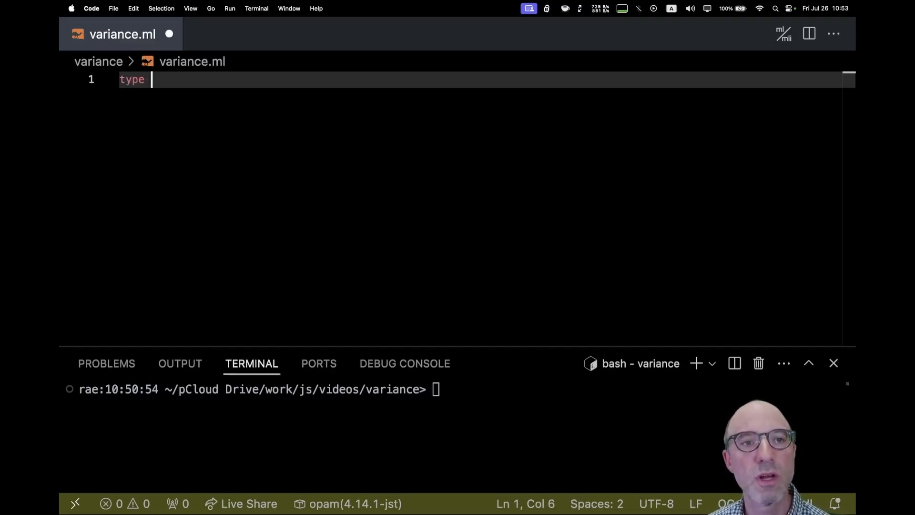
type("foo = [ `Foo")
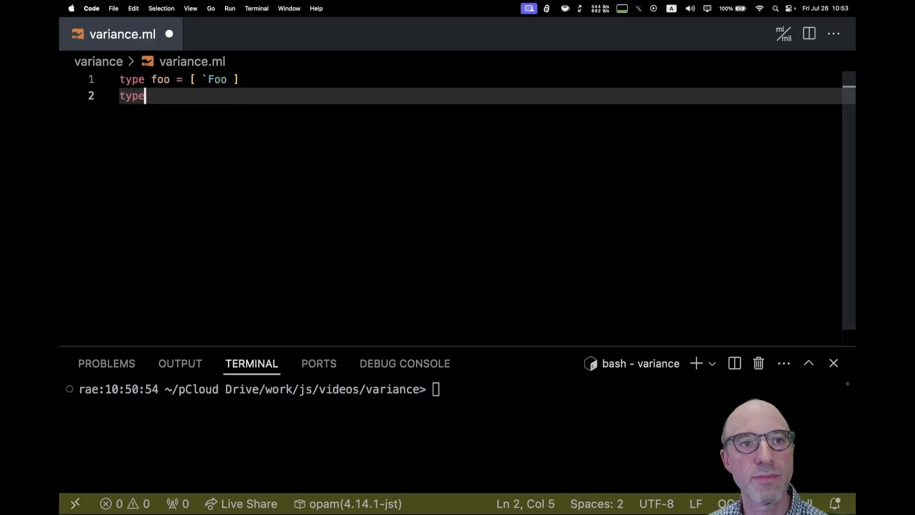
type("foo_bar =1")
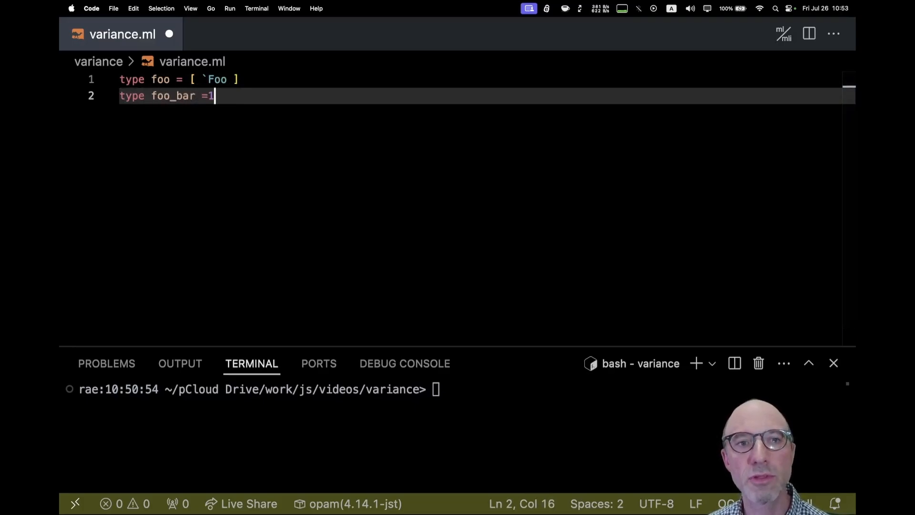
type("[ ~f")
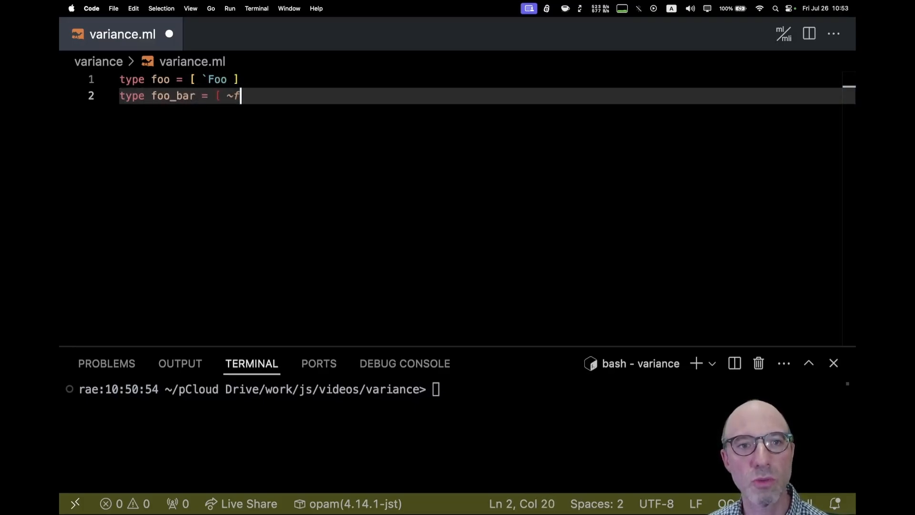
type("Foo | `")
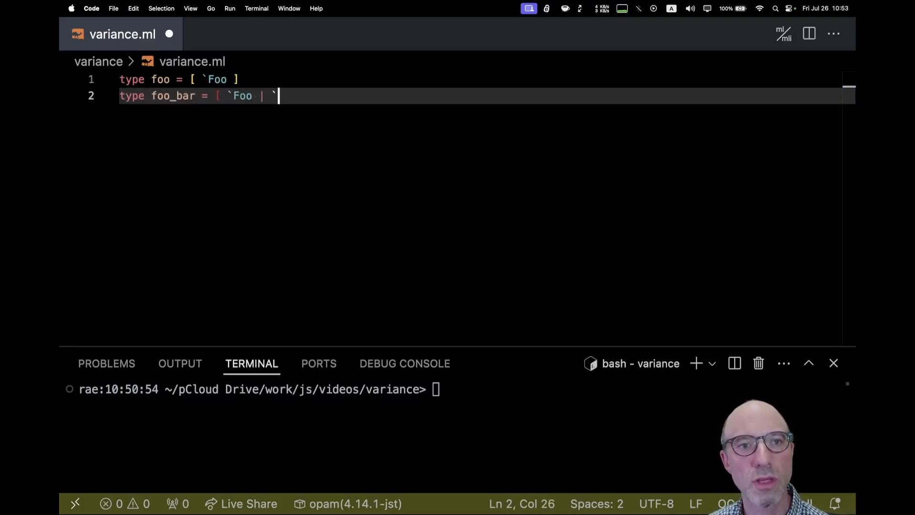
type("Bar ]")
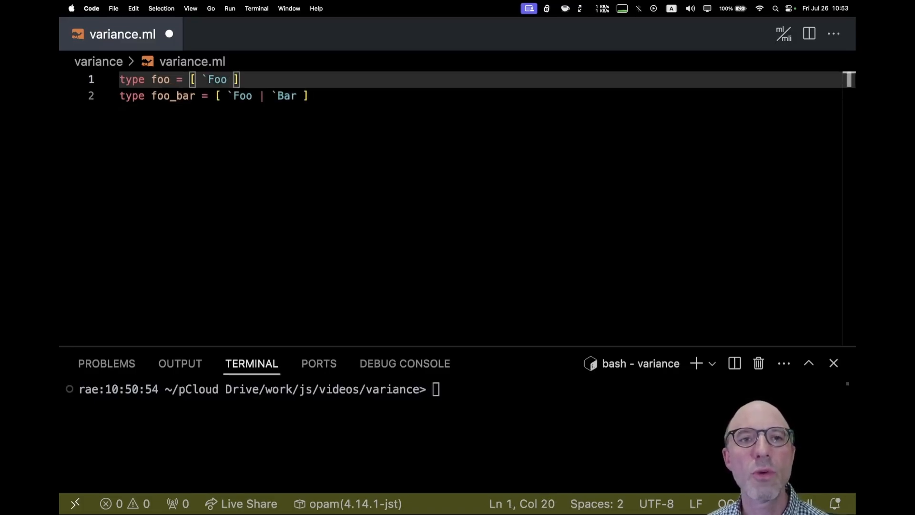
Select the `Foo tag, then add blank lines after the foo_bar definition.
left_click_drag(152, 79, 239, 79)
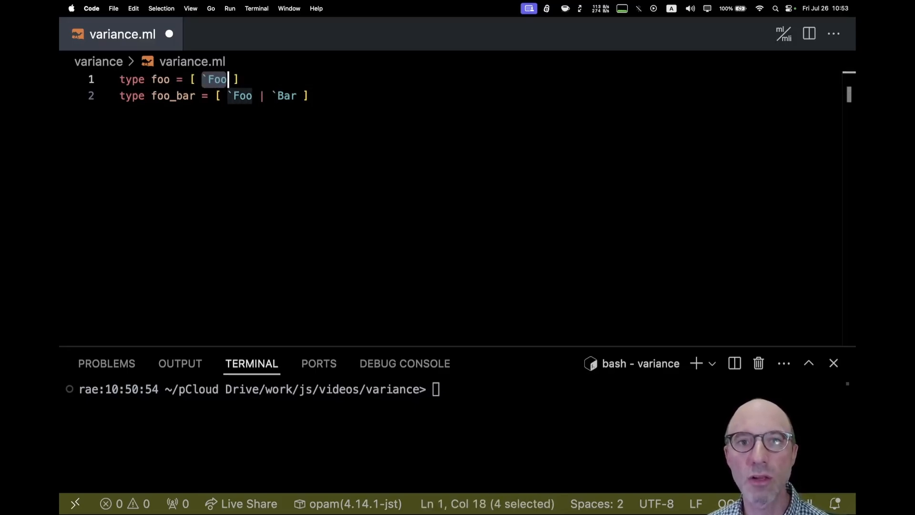
left_click(218, 96)
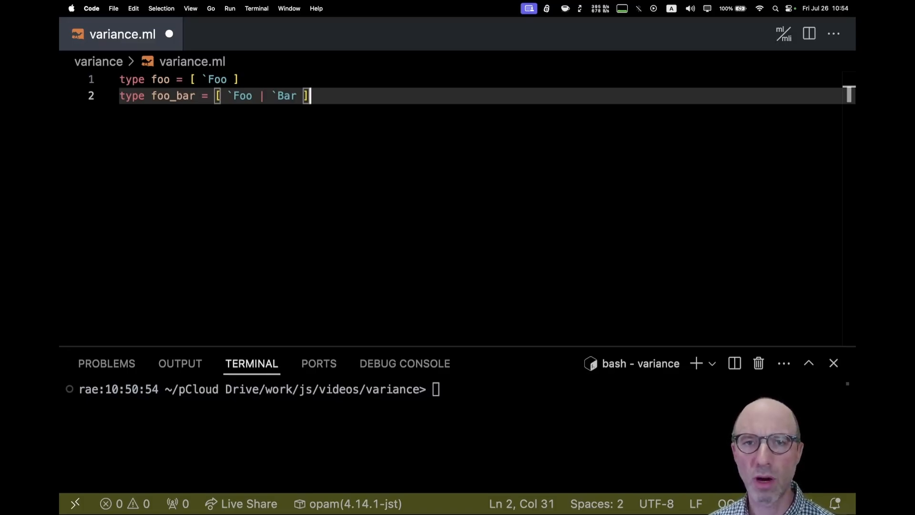
key("enter")
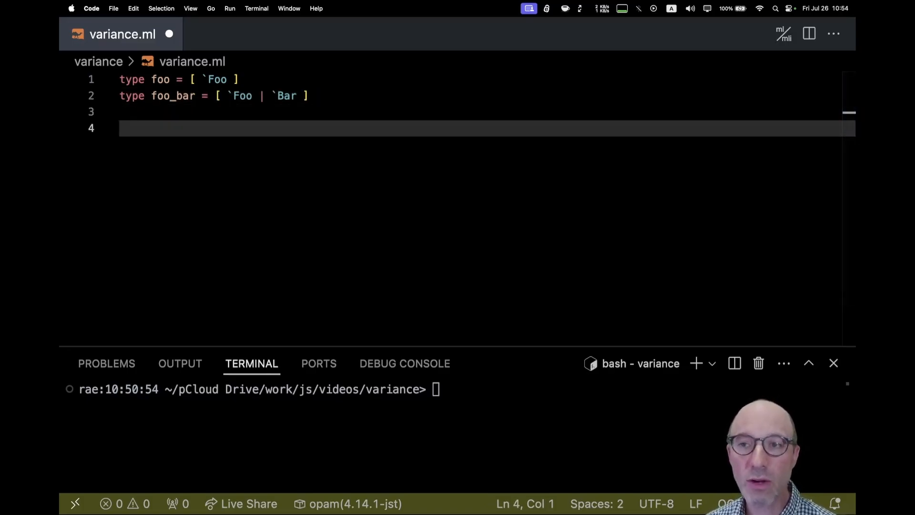
Add let f x = (x : foo :> foo_bar) on line 4.
type("let")
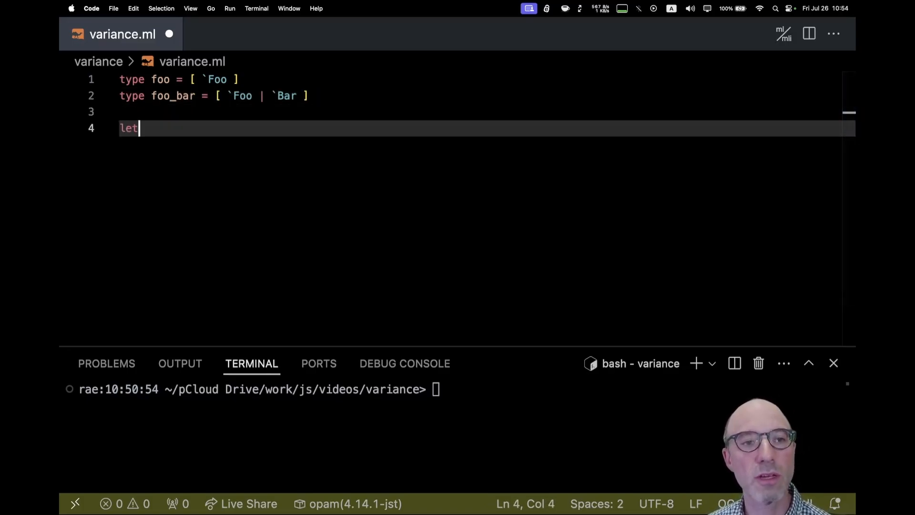
type("f x = (x")
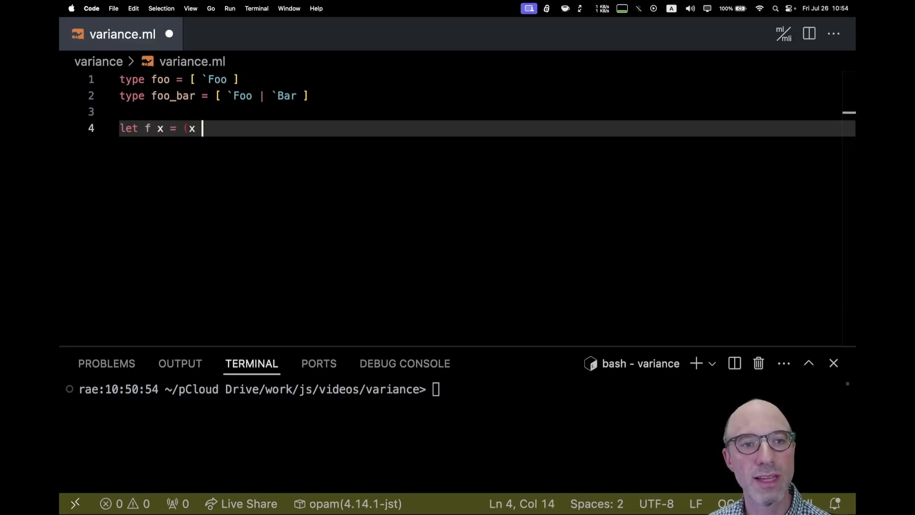
type(": foo :")
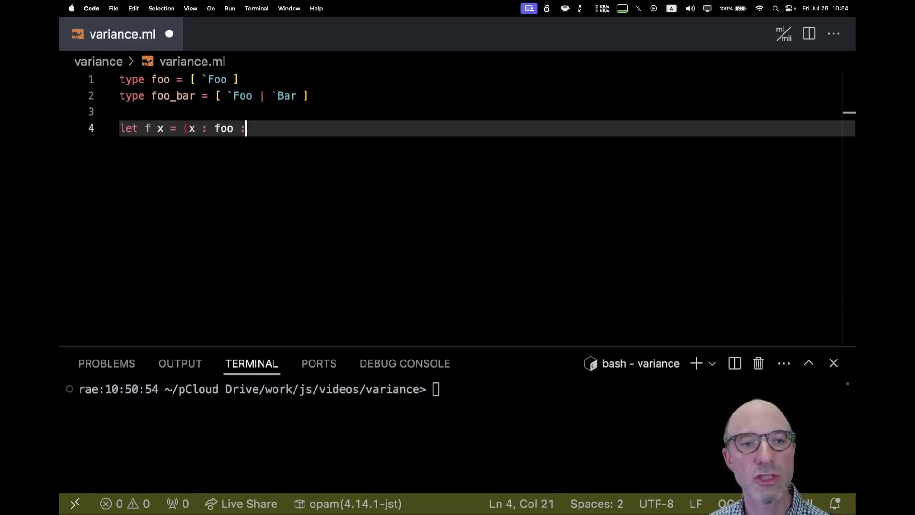
type(":> foo_bar)")
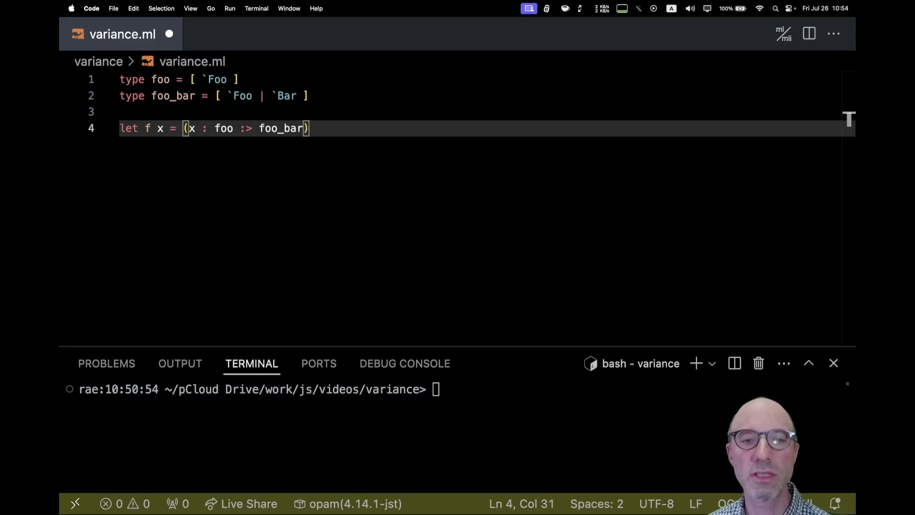
Run ocamlc -i variance.ml in the terminal and highlight f's foo annotation.
type("ocamlc -i variance.ml")
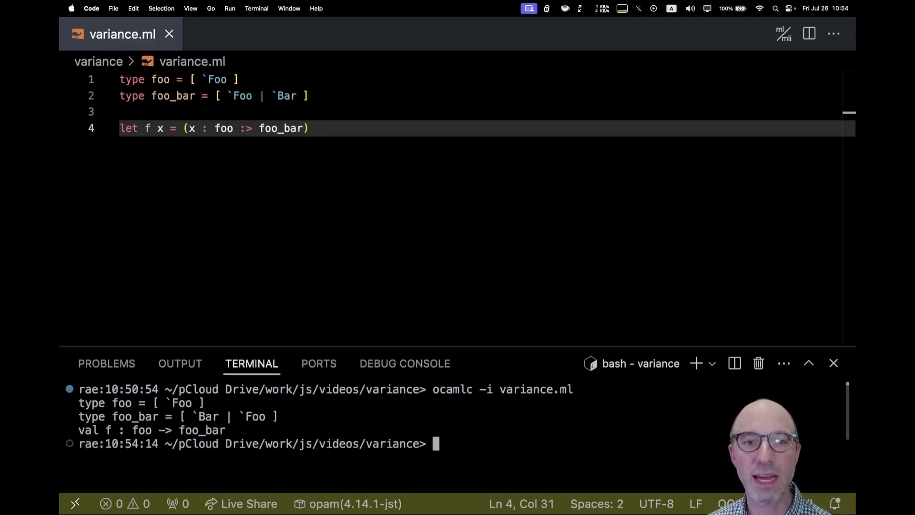
type("ocamlc -i variance.ml")
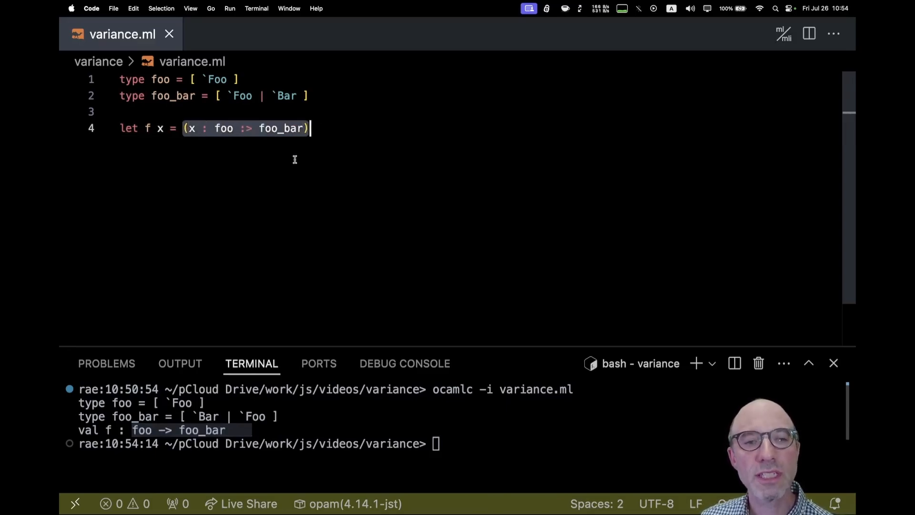
left_click(228, 128)
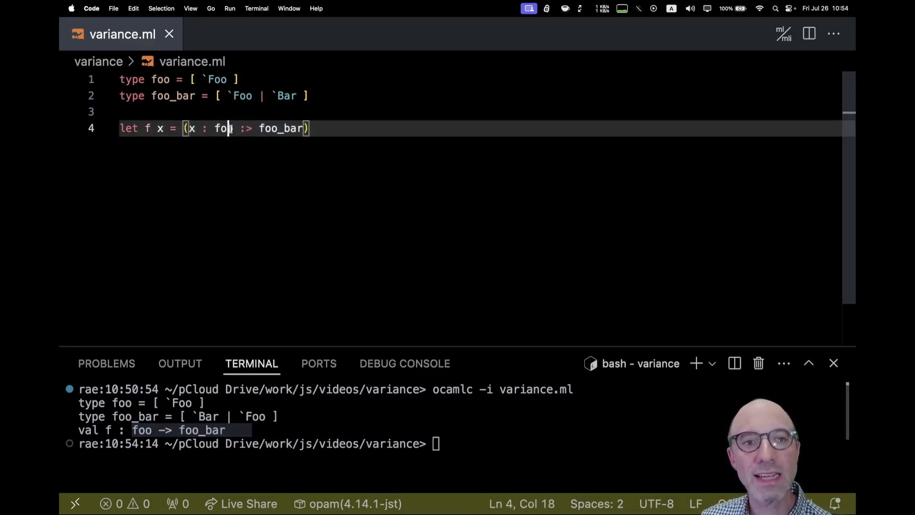
double_click(281, 128)
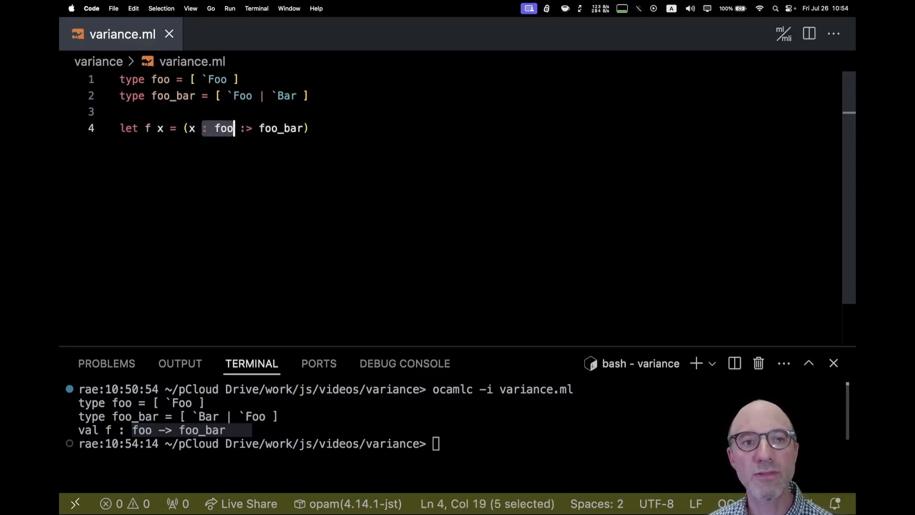
Type the definition let g (x : foo) = (x :> foo_bar).
type("let g")
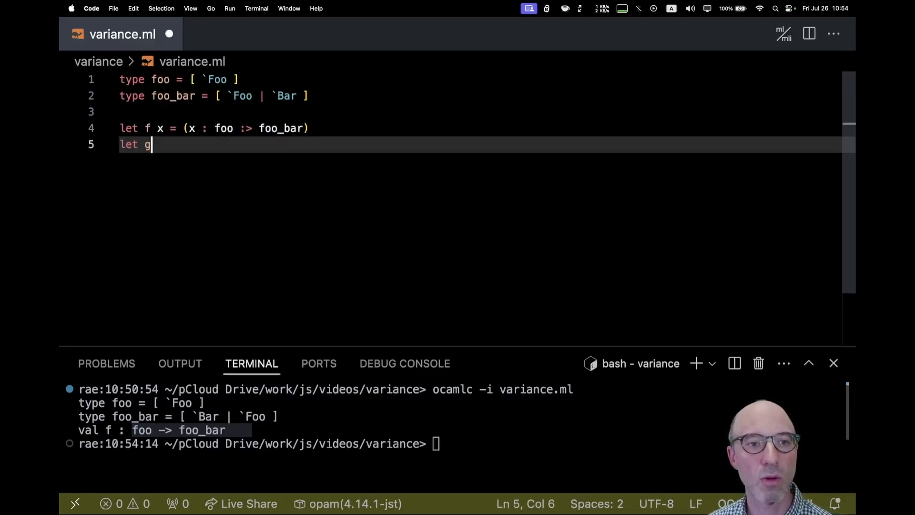
type("(x : foo)")
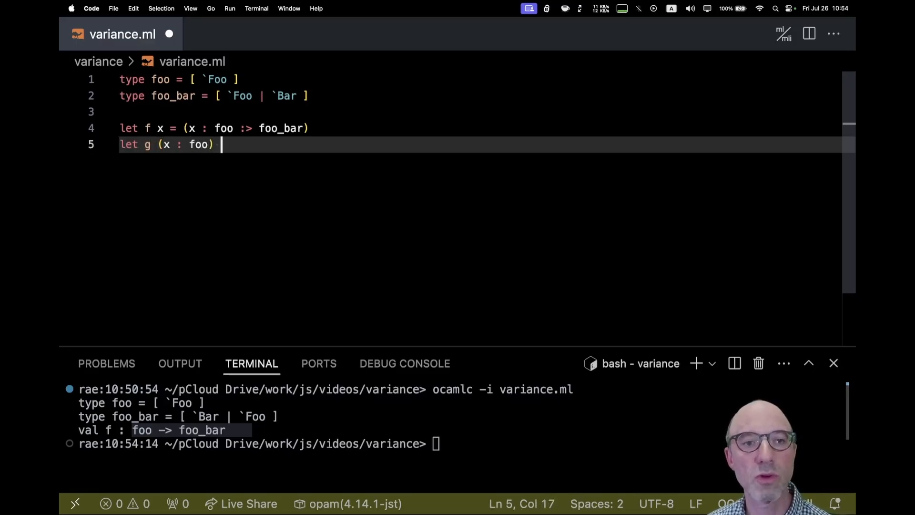
type("= (x :> foo_bar")
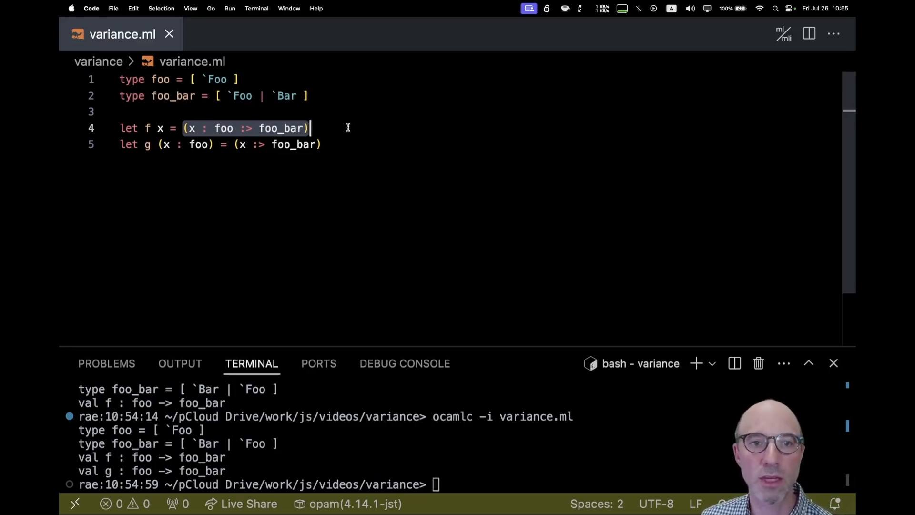
mouse_move(244, 153)
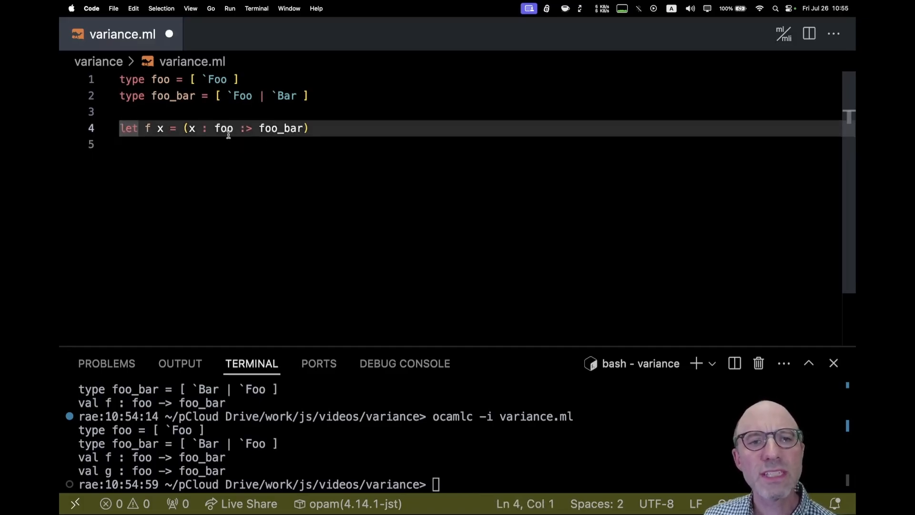
Change `Foo in type foo to `Foo of int and select part of foo_bar.
left_click(223, 128)
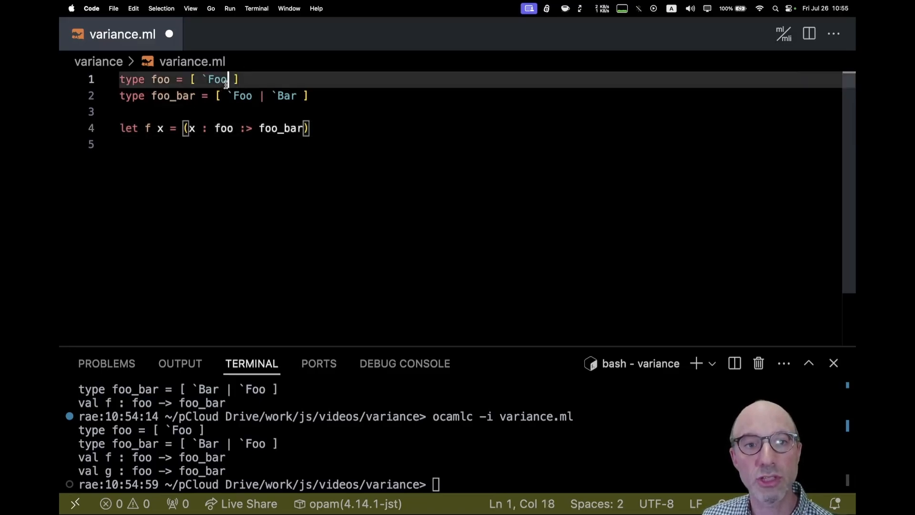
type("of int")
left_click(457, 484)
type("ocamlc -i variance.ml")
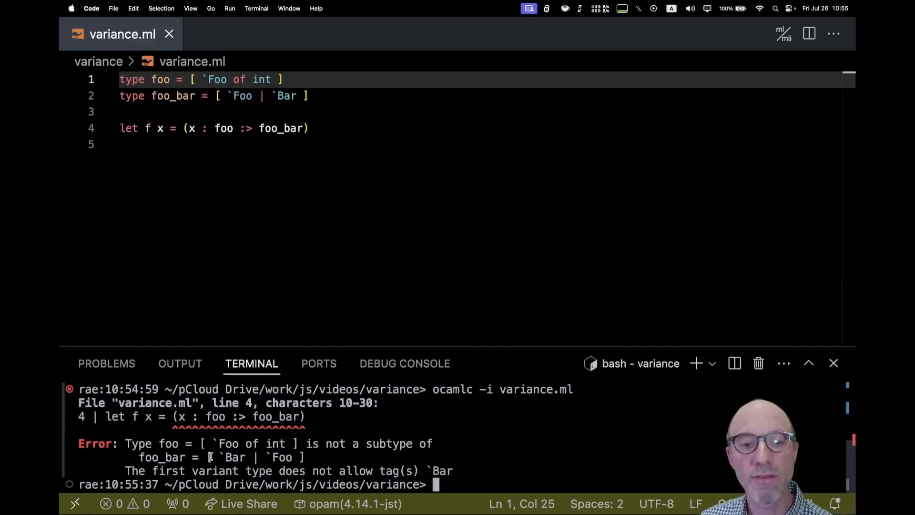
left_click_drag(213, 457, 298, 457)
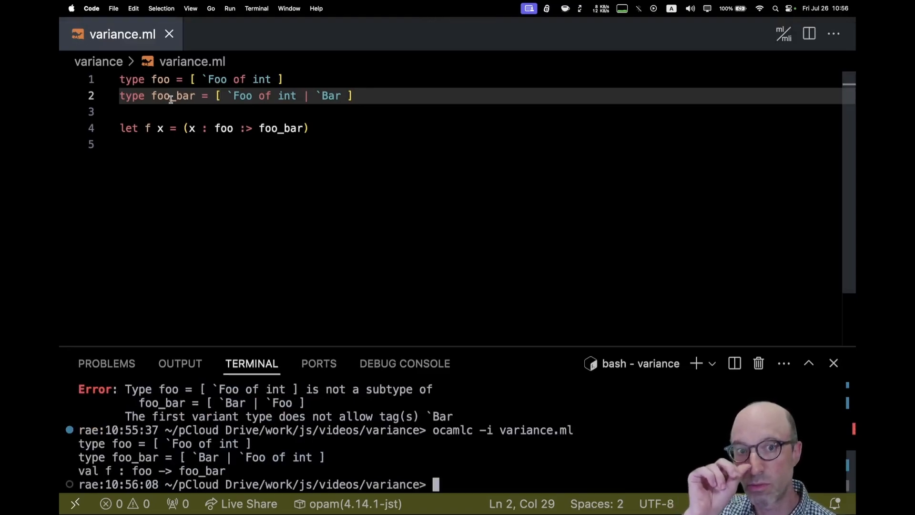
mouse_move(151, 142)
type("foo_bar")
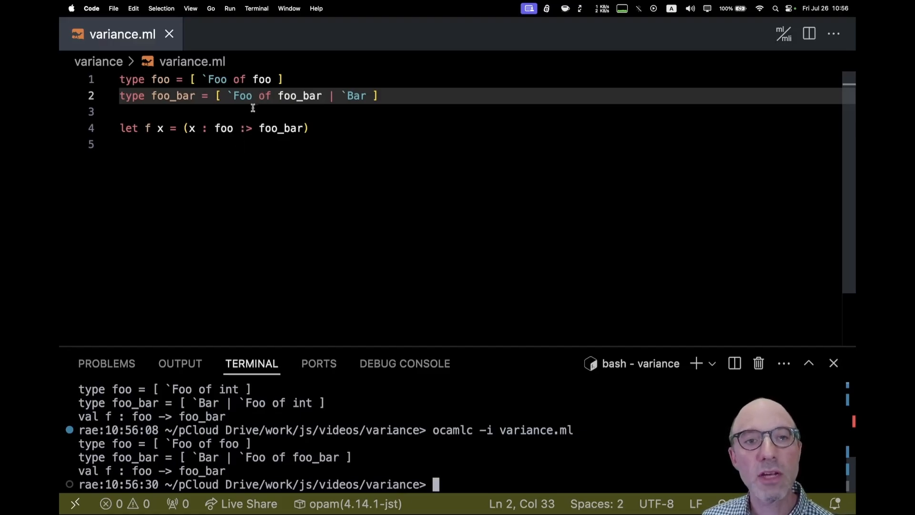
Fix the stray edit in foo's definition, save, and put the caret on line 3.
left_click(262, 80)
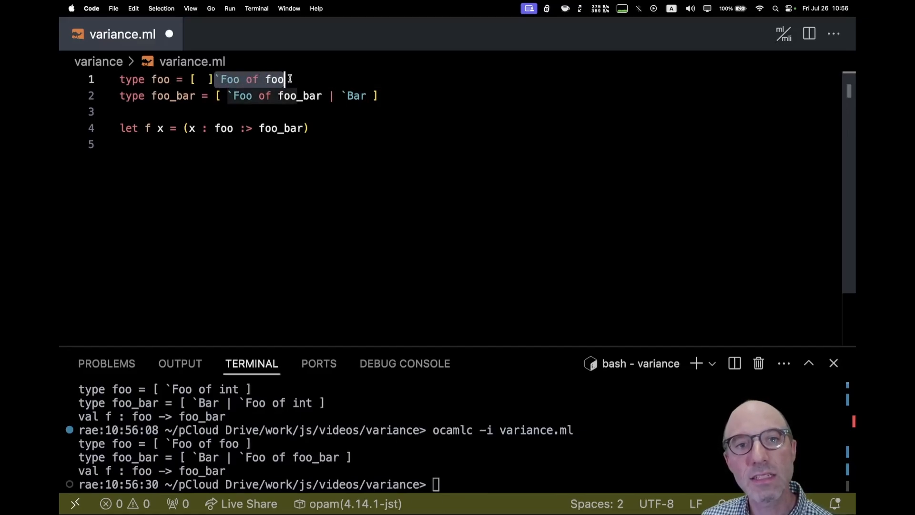
key("cmd+s")
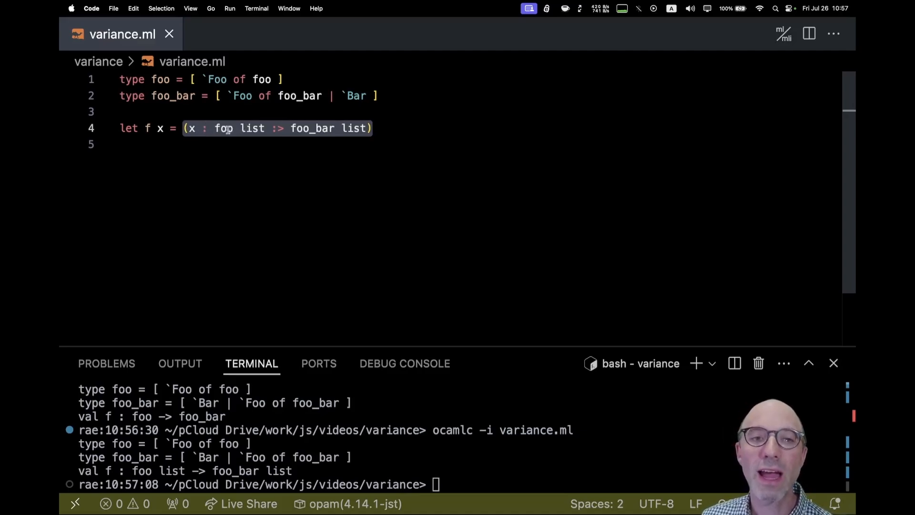
mouse_move(236, 130)
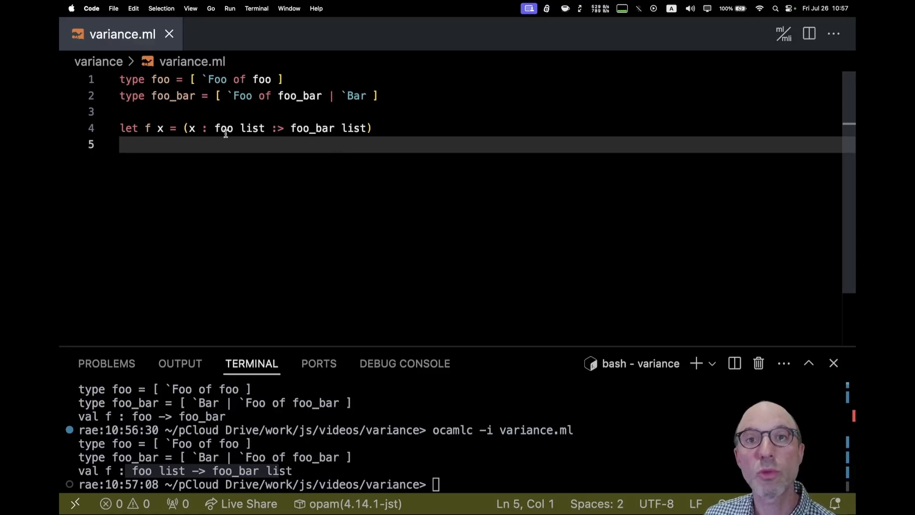
left_click(223, 128)
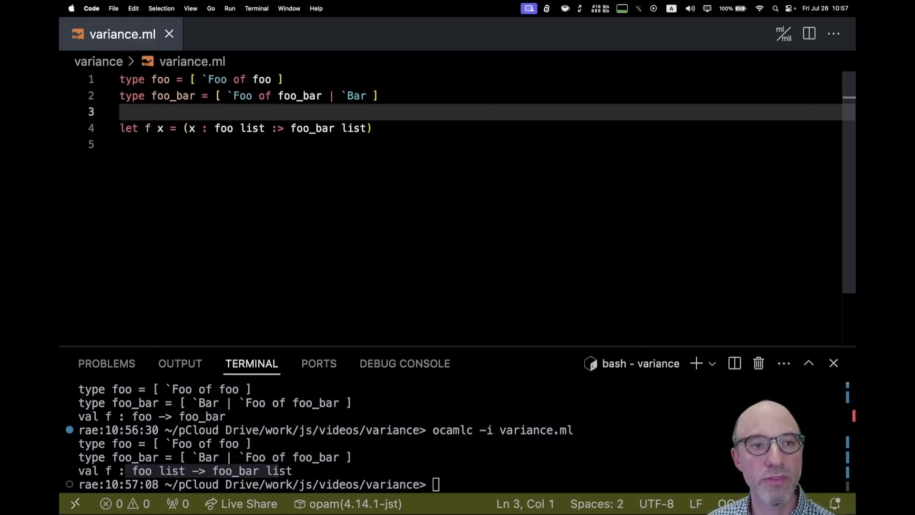
Write M's signature with type t = private int and val mk : int -> t.
type("mo")
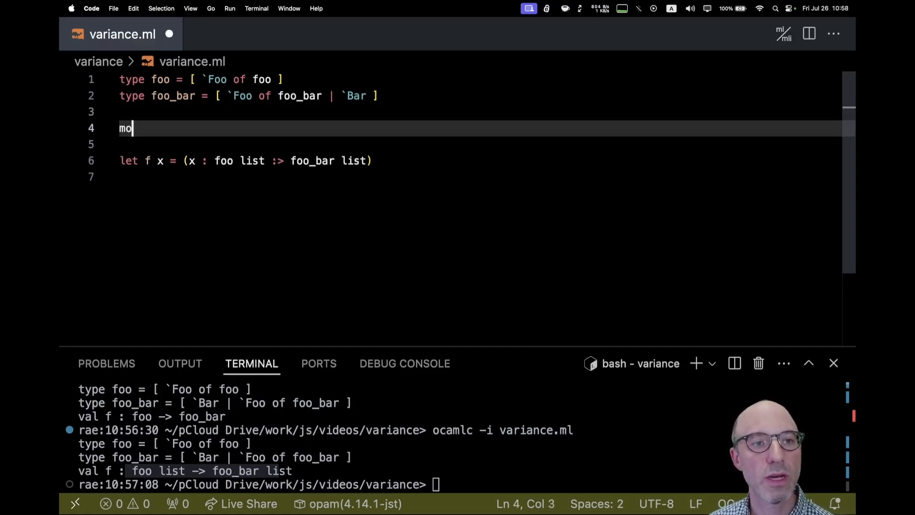
type("dule M : sig")
type("type t = private in")
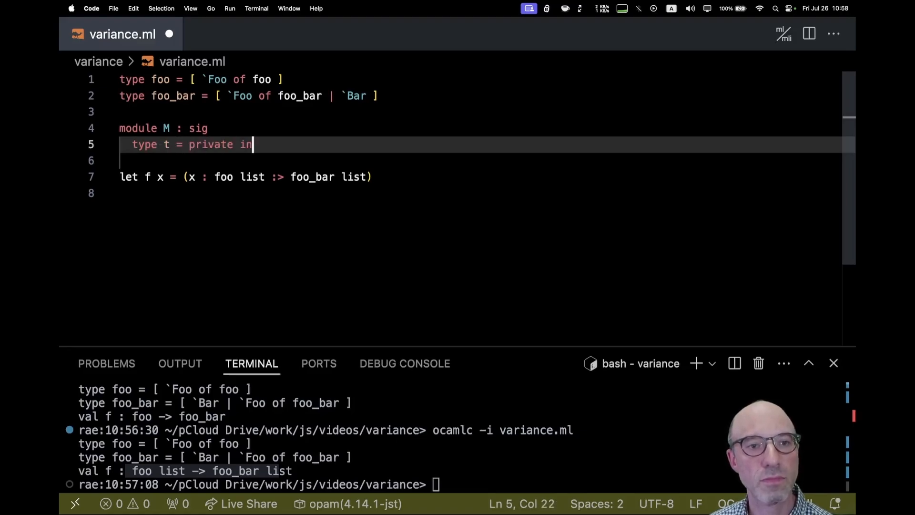
type("t")
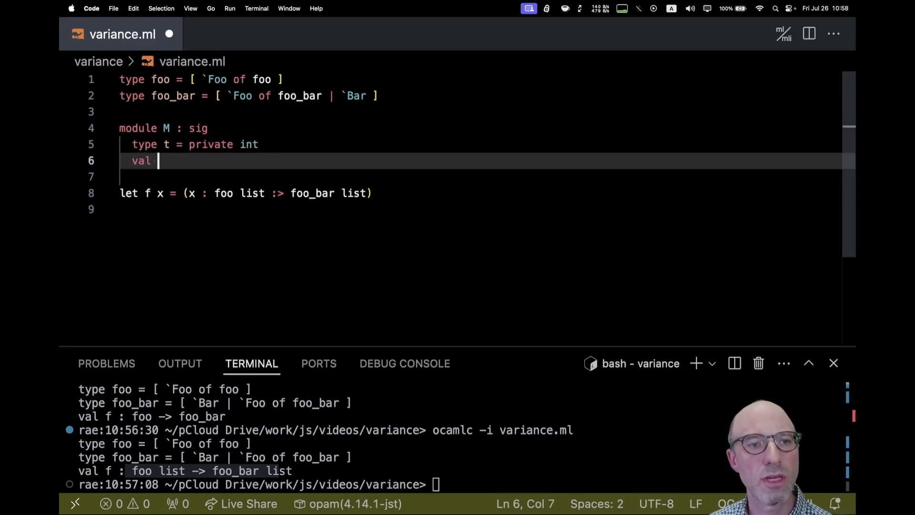
type("mk :")
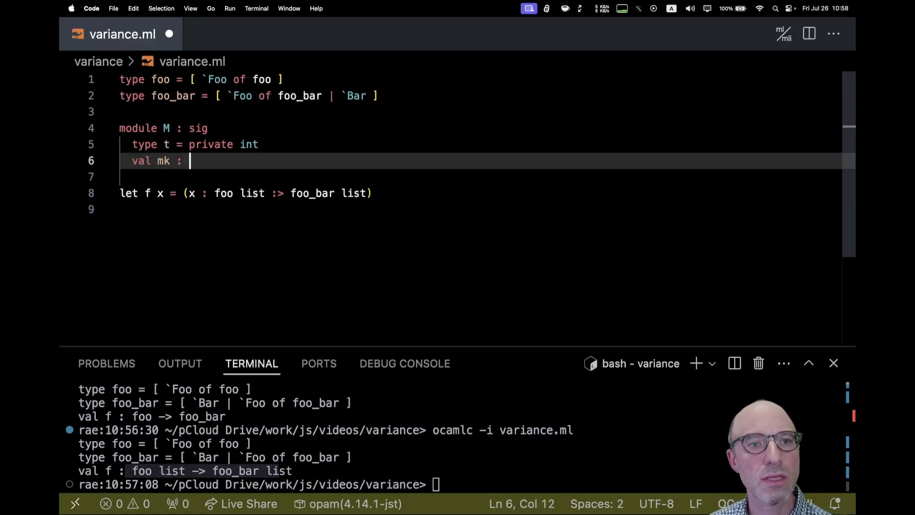
type("int -> t")
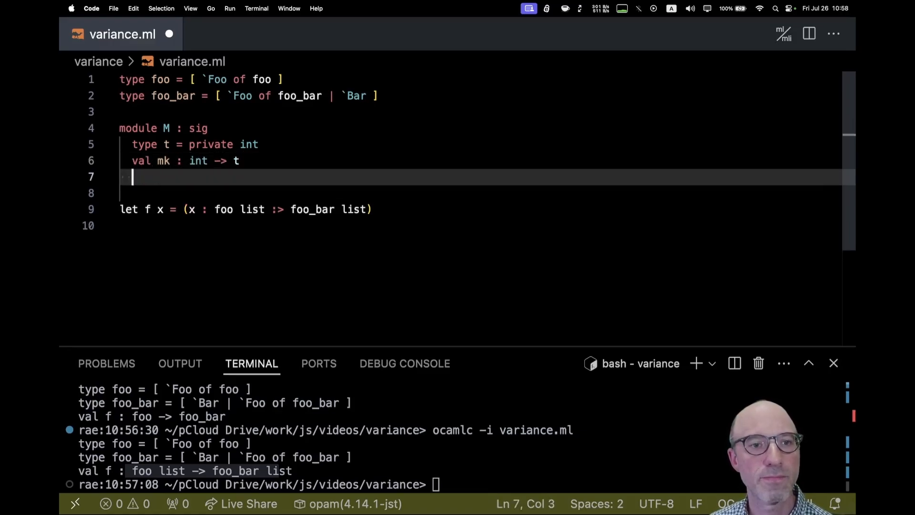
Add the implementation struct type t = int let mk x = x end, then select t.
type("end = struct")
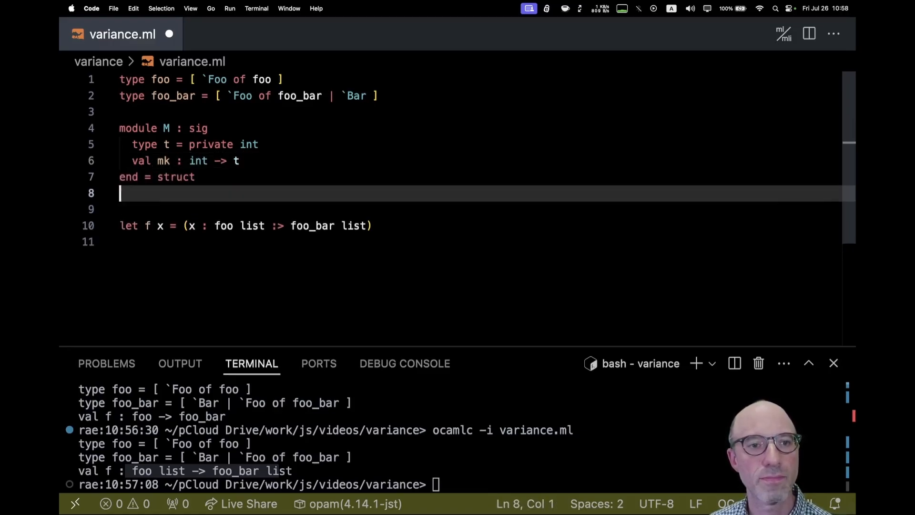
type("type t = int")
left_click(479, 209)
type("let mk x = x")
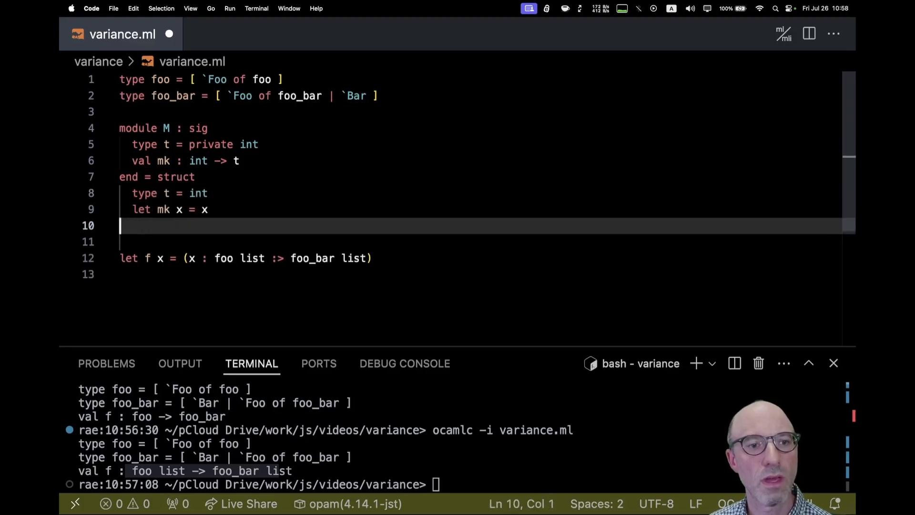
type("end")
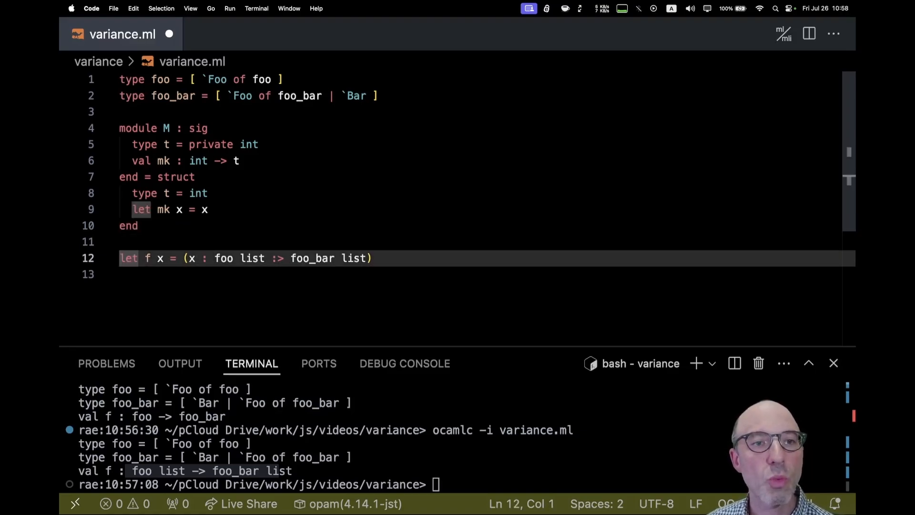
mouse_move(237, 231)
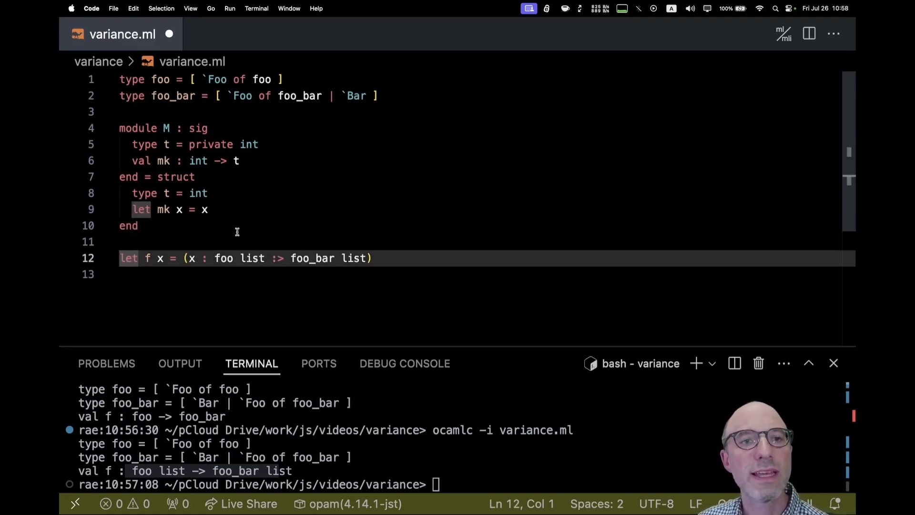
mouse_move(171, 142)
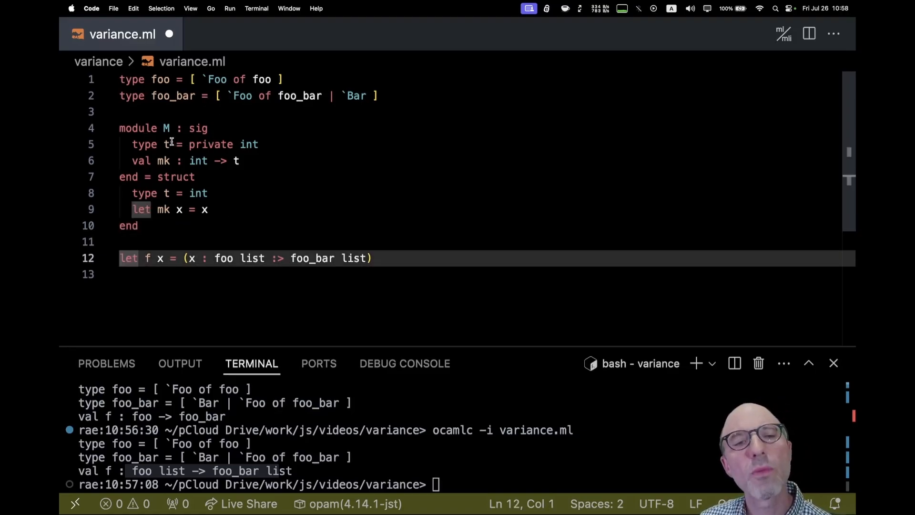
double_click(168, 144)
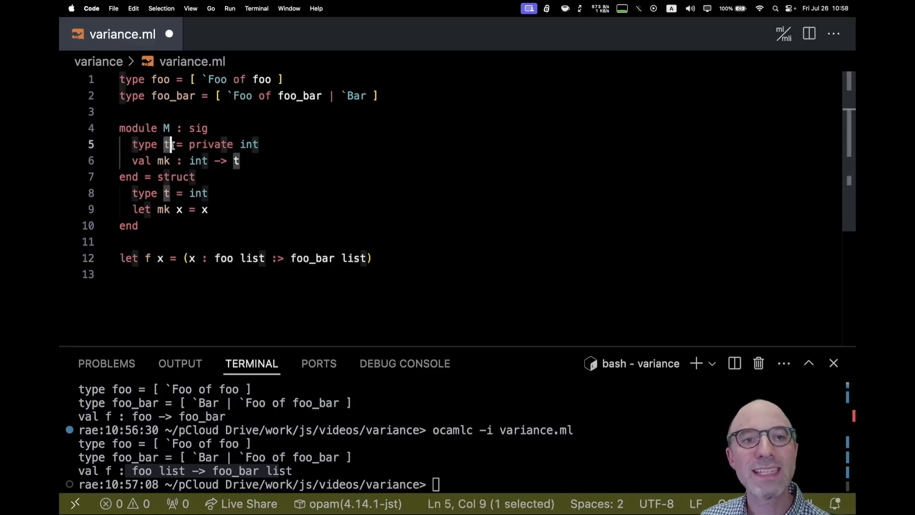
Make mk raise Invalid_argument "negative" and recompile with ocamlc -i.
double_click(249, 144)
type("if x > 0 then x else ass")
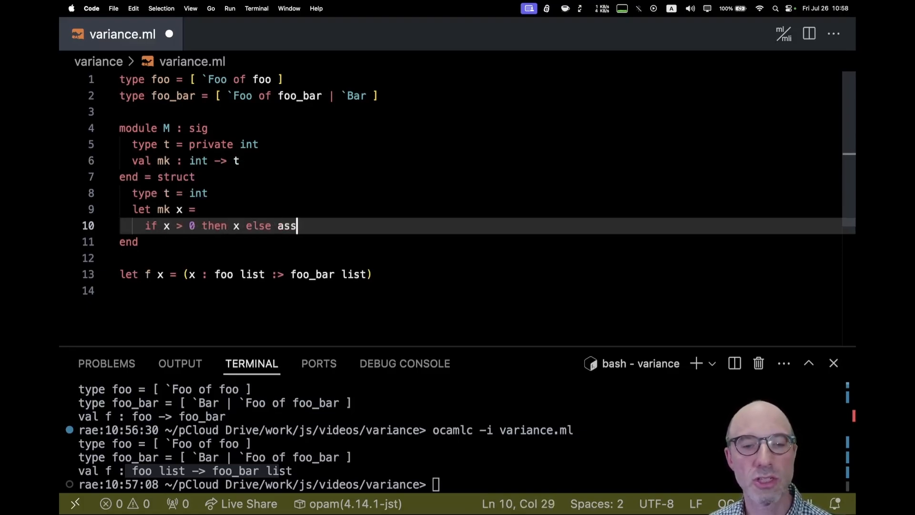
type("raise I")
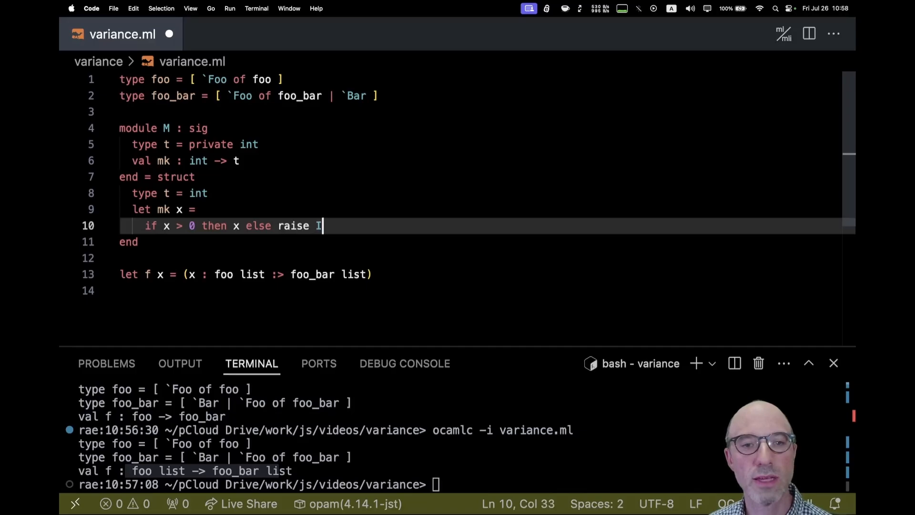
type("Invalid_arg")
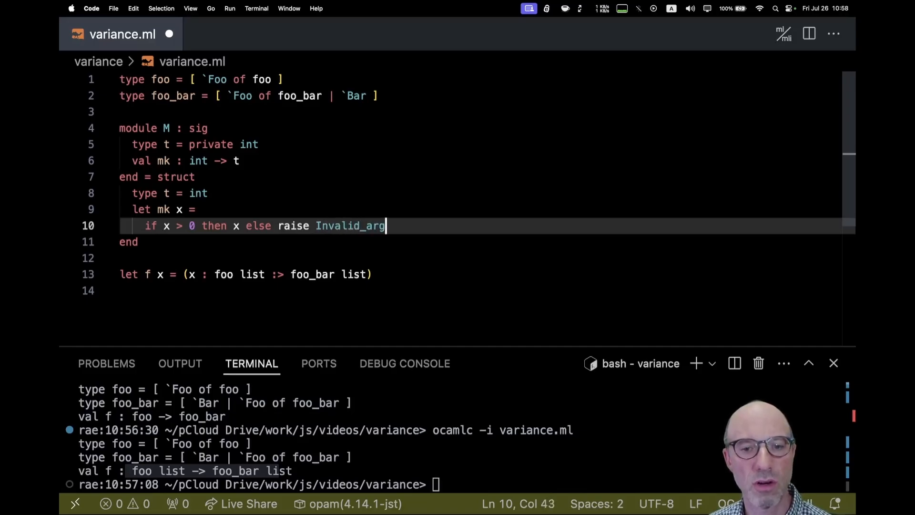
key("Return")
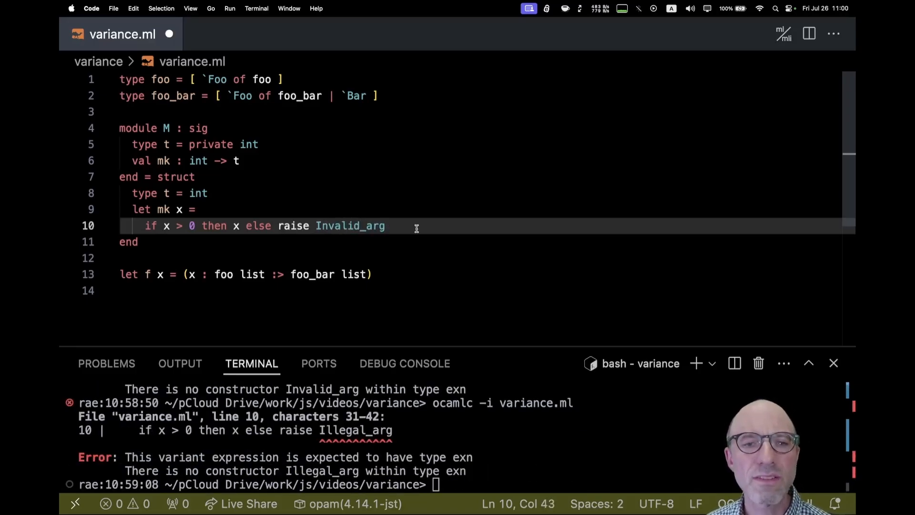
type("ument")
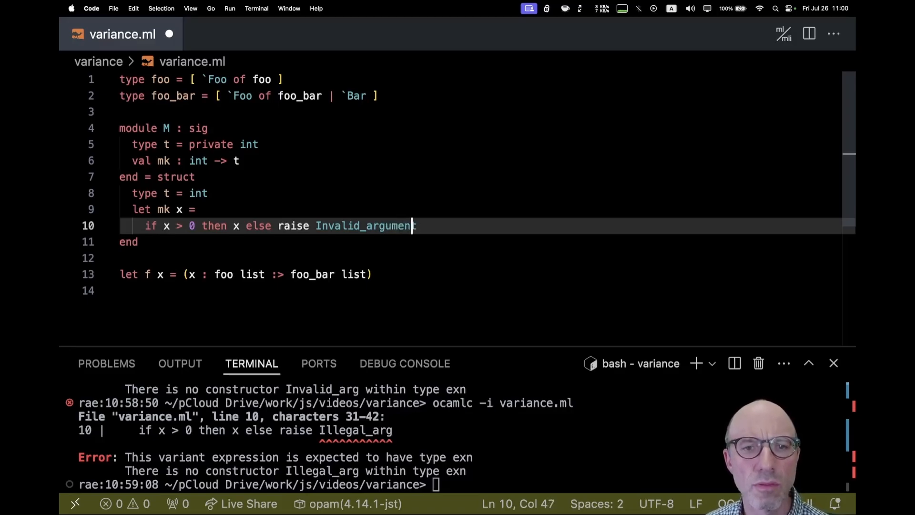
type("\"negative\")")
left_click(461, 484)
type("ocamlc -i variance.ml")
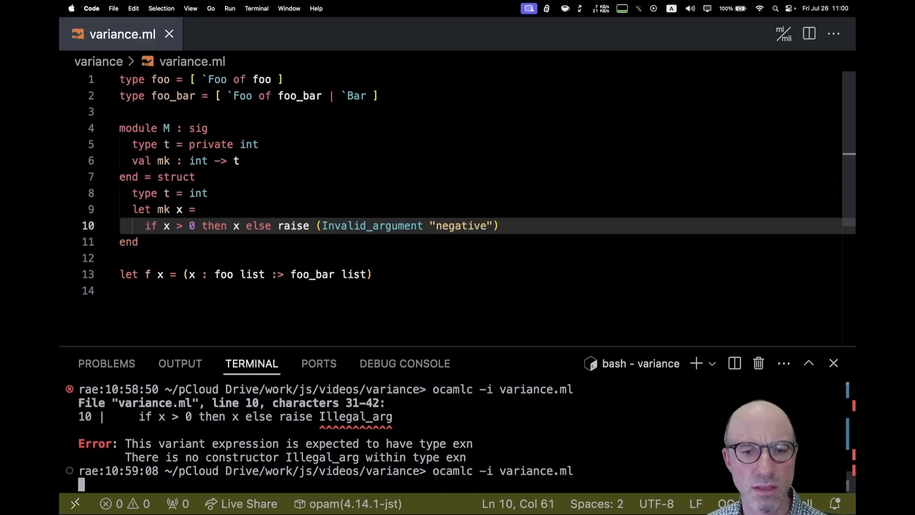
key("Return")
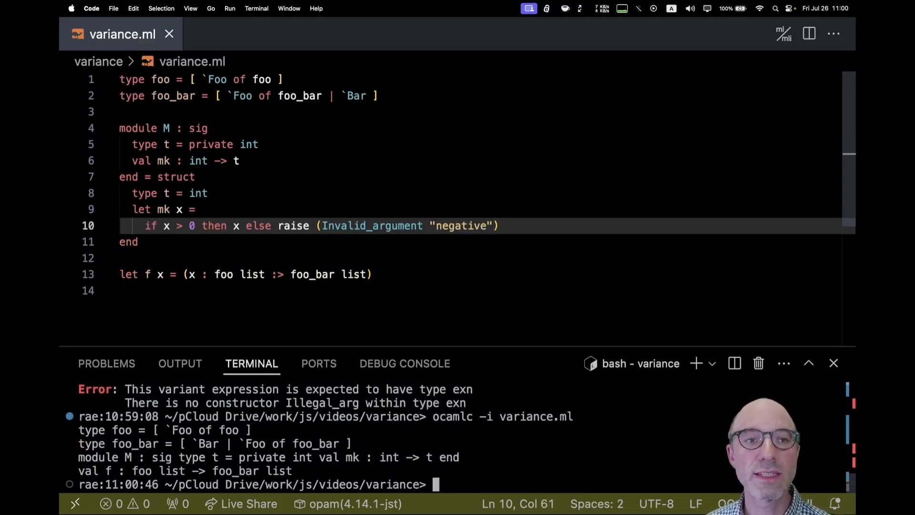
Add the comment (* INVARIANT: t is positive *) inside M's signature.
left_click(209, 128)
type("(*")
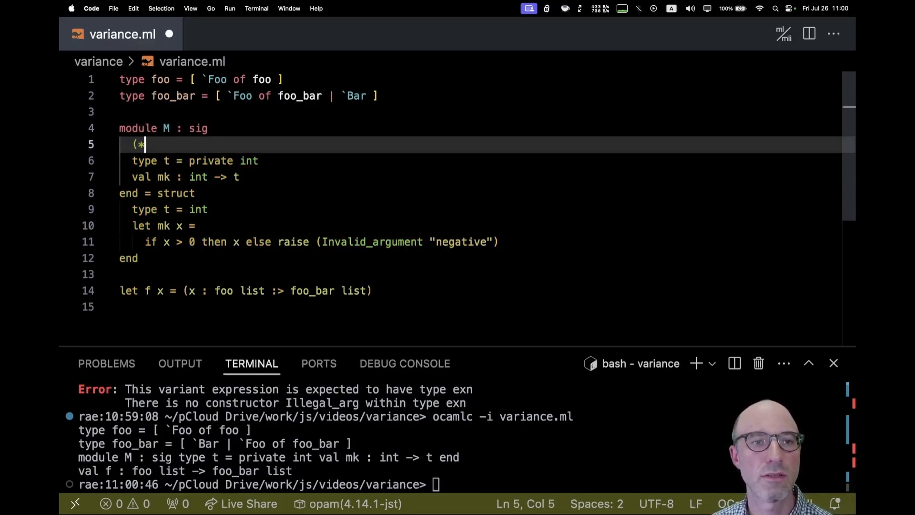
type("INVARIANT:")
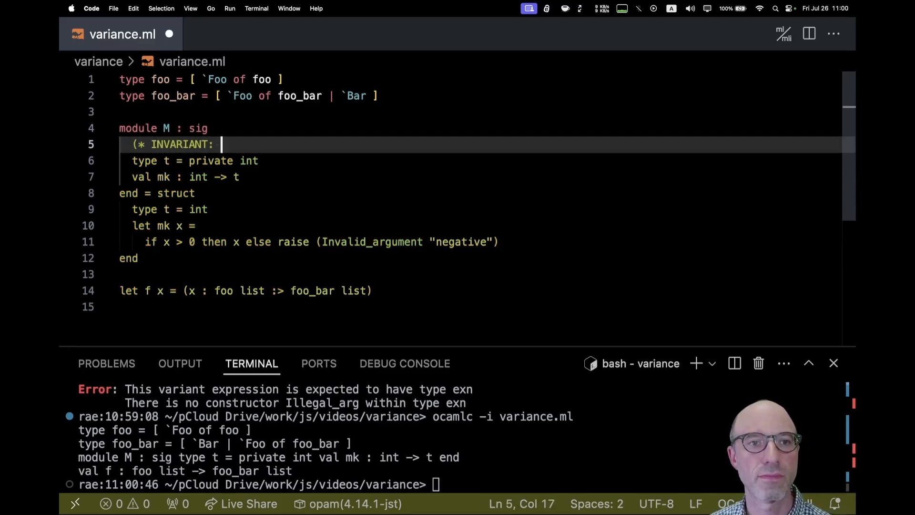
type("t is posi")
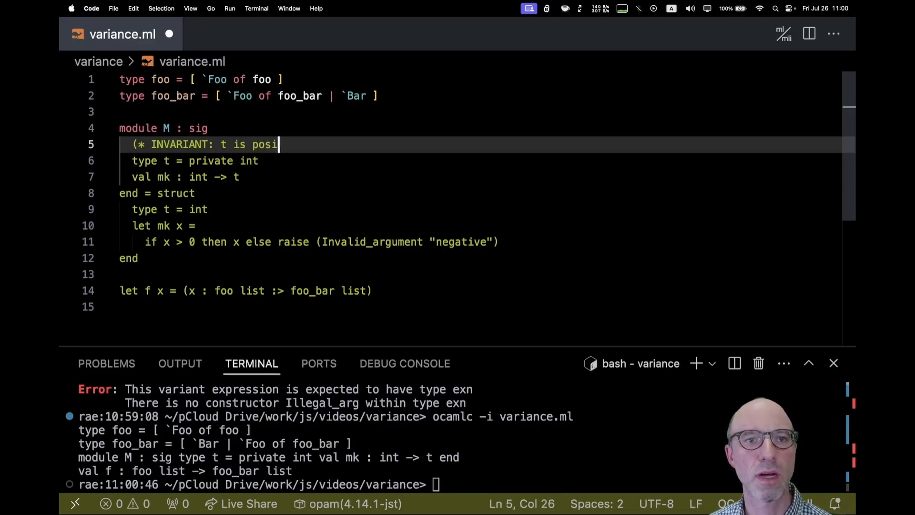
type("tive *)")
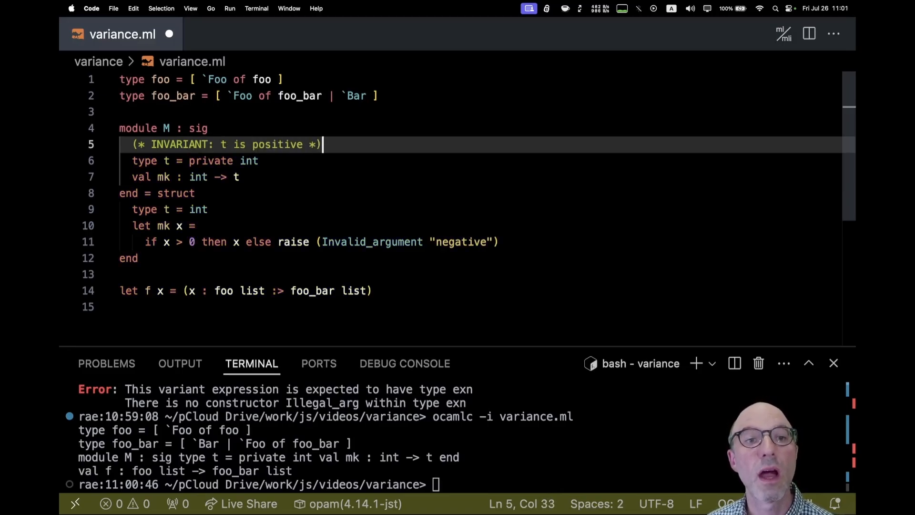
Select the private keyword in t's declaration on line 6.
left_click(210, 161)
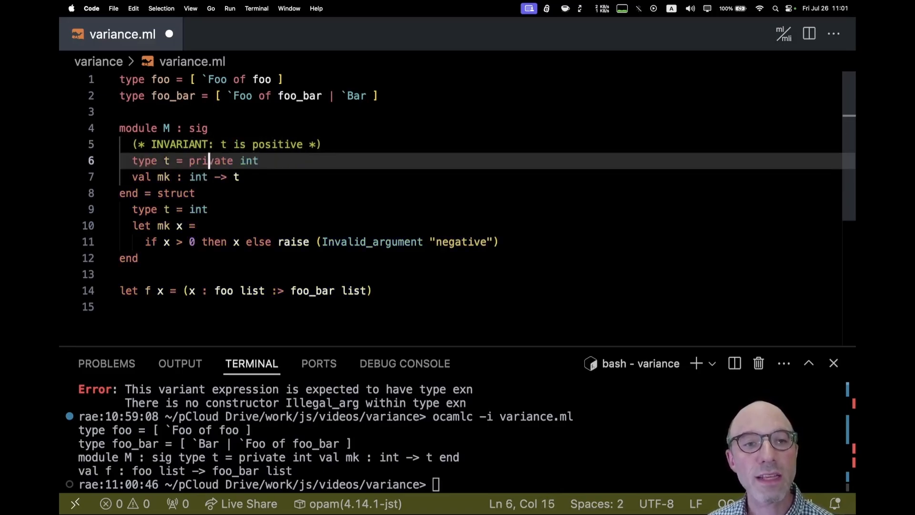
double_click(211, 160)
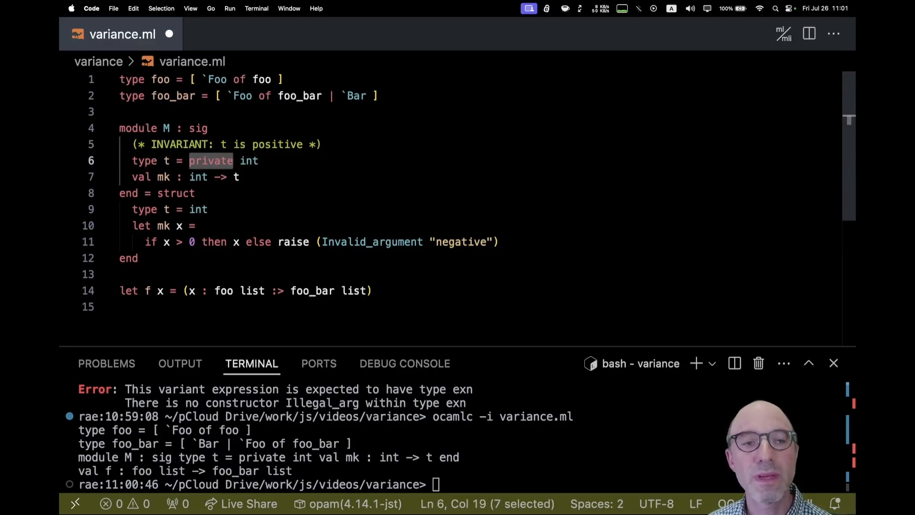
left_click(189, 161)
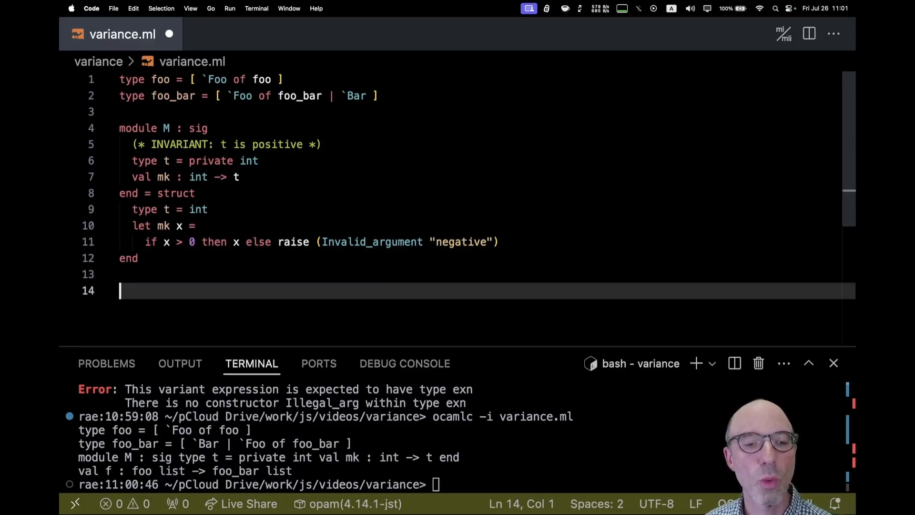
Write let f (x : M.t) : int = x and compile it.
type("let f (")
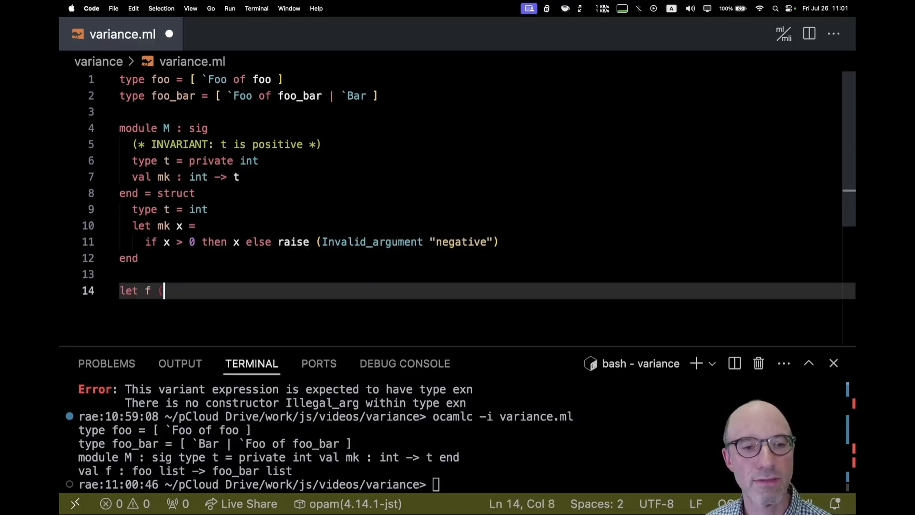
type("(x : t) =")
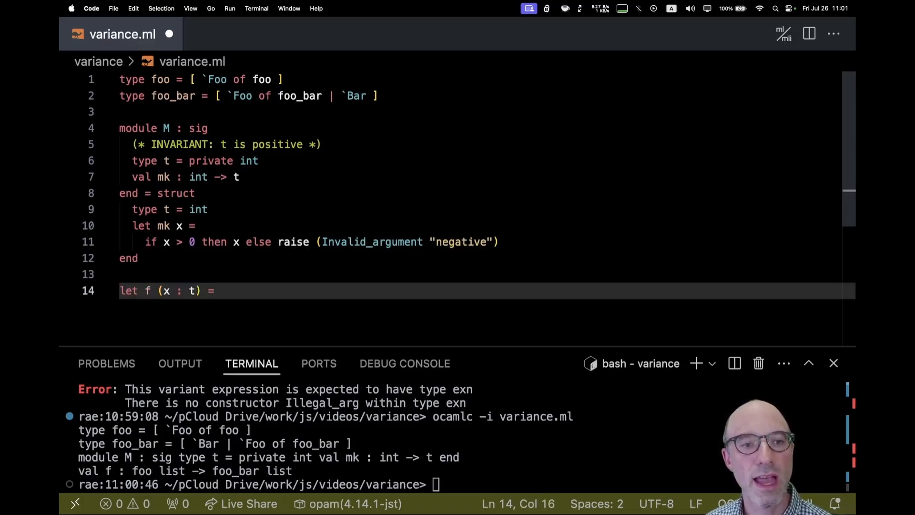
type(": int = x")
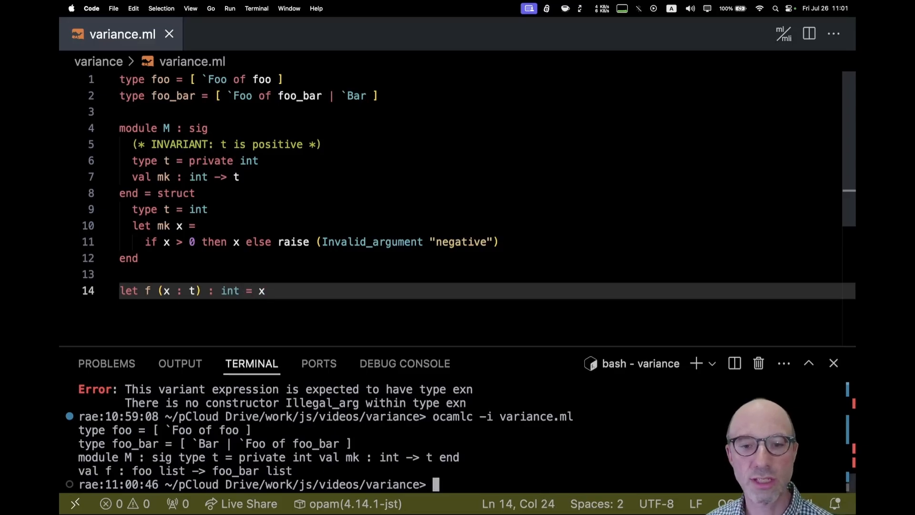
key("Return")
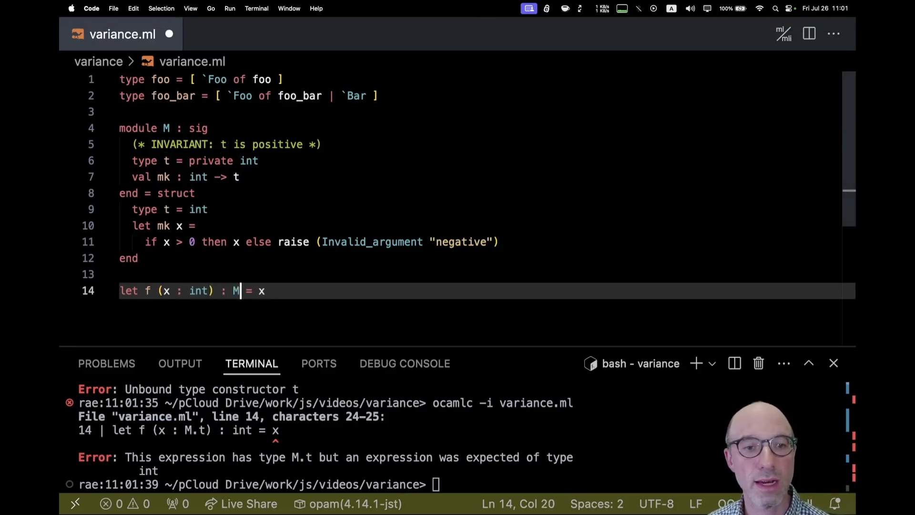
type(".t")
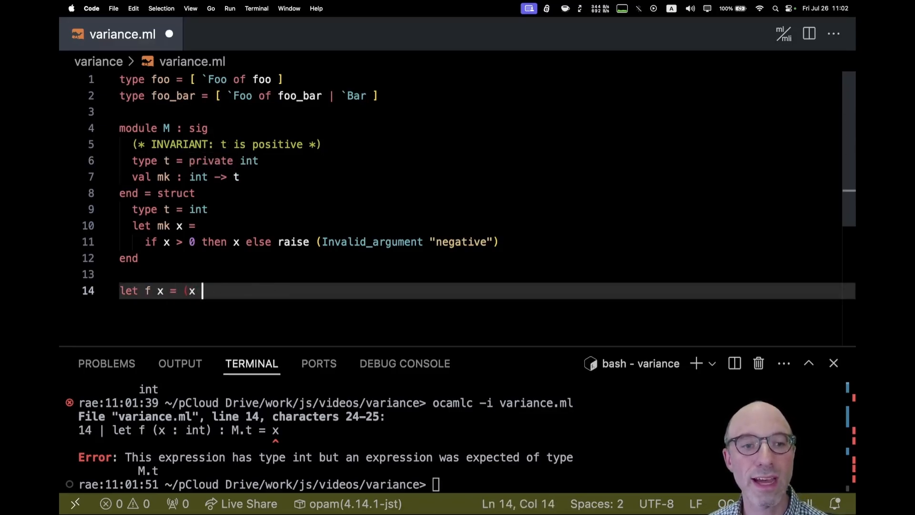
Rewrite f as the coercion (x : M.t :> int) and select private in t's declaration.
type(": M.t")
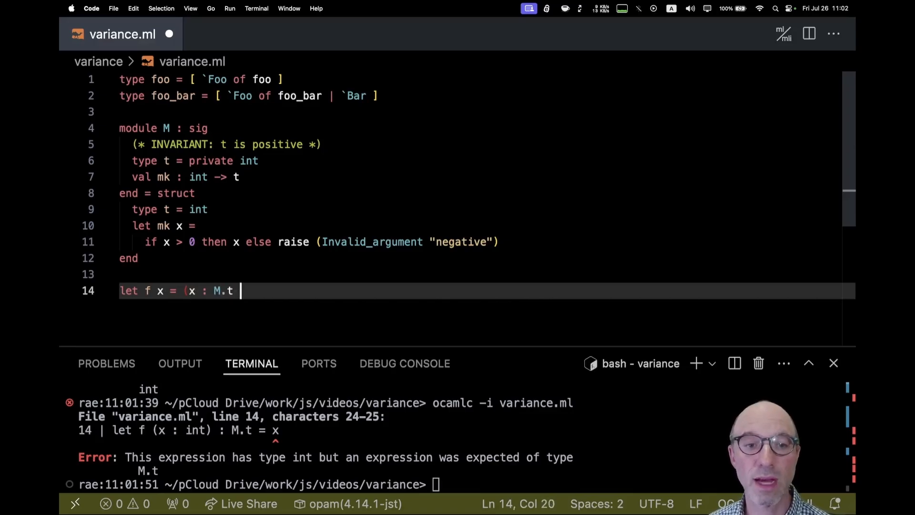
type(":> int)")
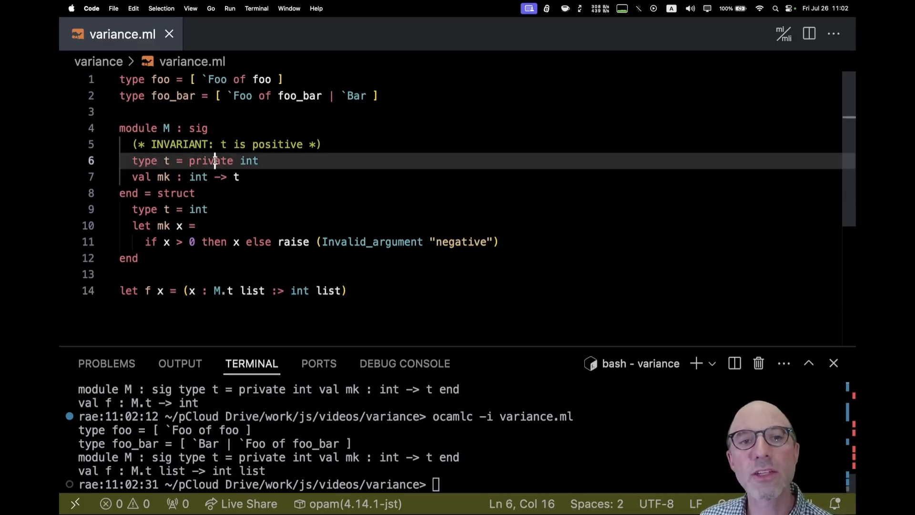
double_click(210, 160)
type("ocamlc -i variance.ml")
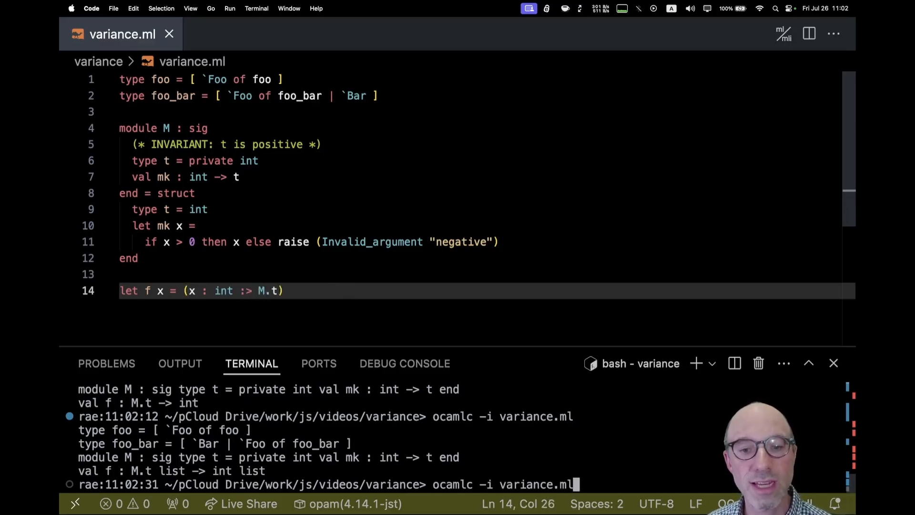
Rerun ocamlc -i to compile f's (x : int :> M.t) coercion, showing int is not a subtype of M.t.
key("Return")
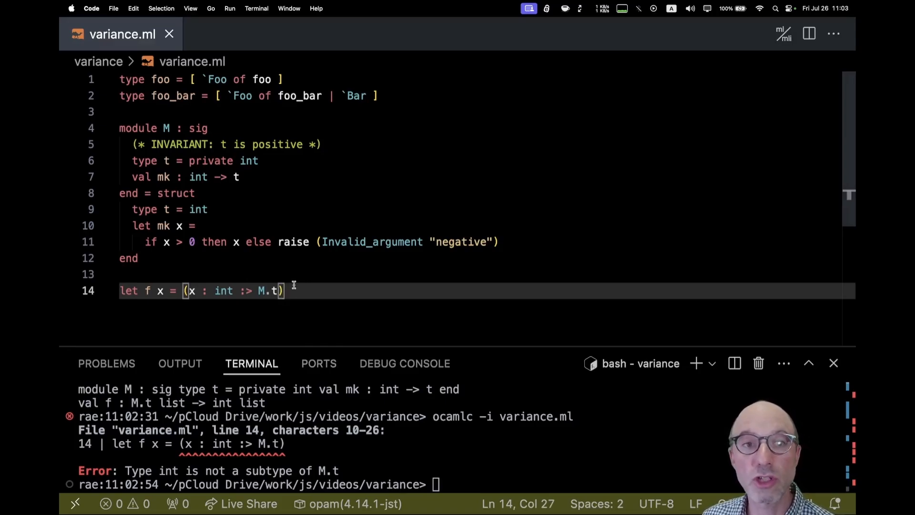
mouse_move(189, 162)
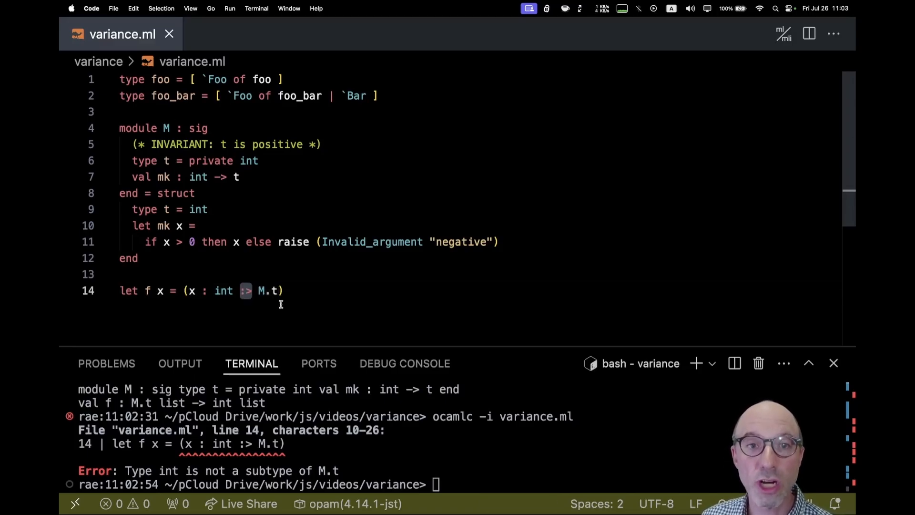
mouse_move(280, 128)
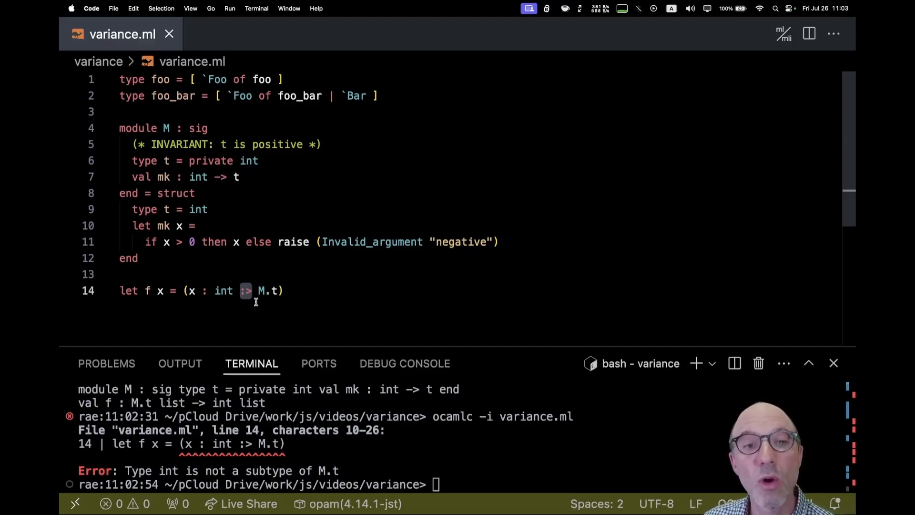
mouse_move(255, 264)
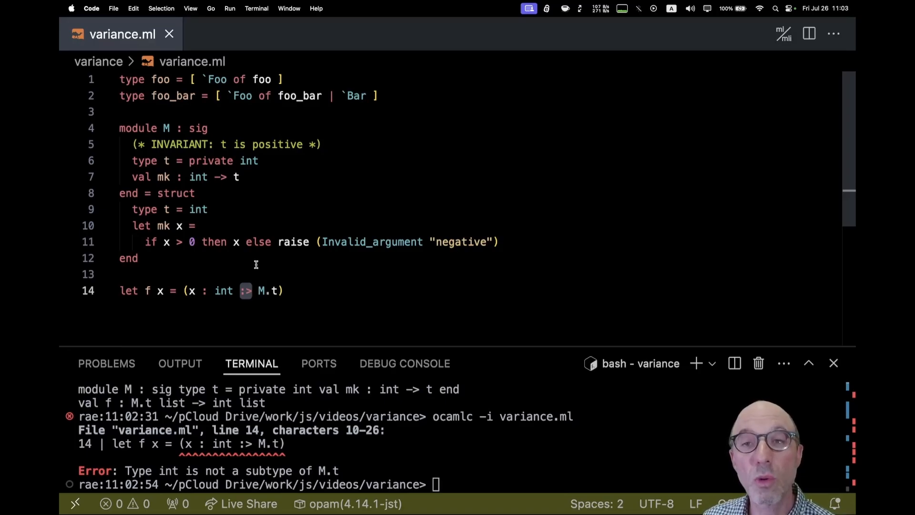